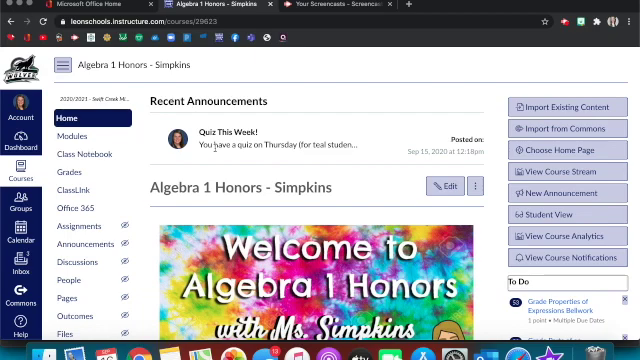
{"action": "mouse_move", "coordinate": [72, 207]}
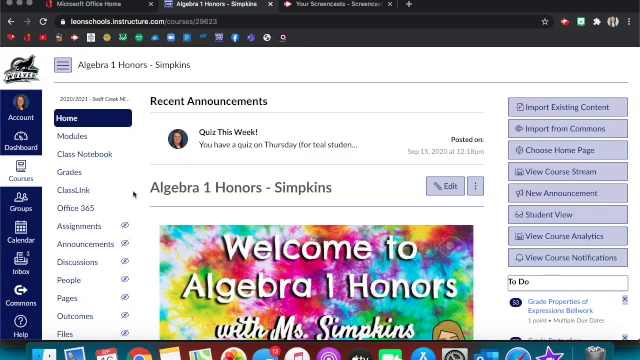
Step: Move Office 365 above ClassLink in the course Navigation settings and save the order
{"action": "scroll", "scroll_direction": "down", "scroll_amount": 3}
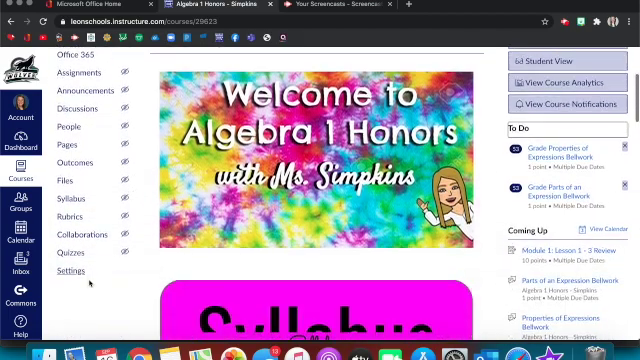
{"action": "left_click", "coordinate": [70, 270]}
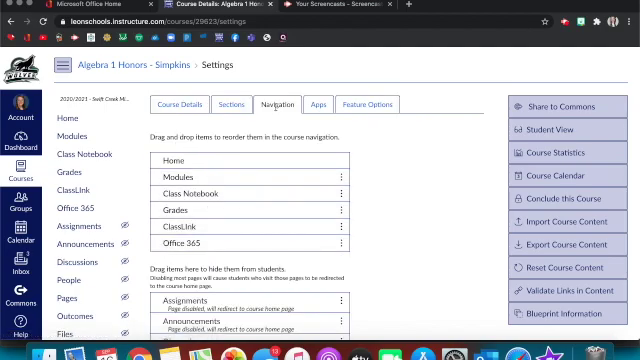
{"action": "scroll", "scroll_direction": "down", "scroll_amount": 3}
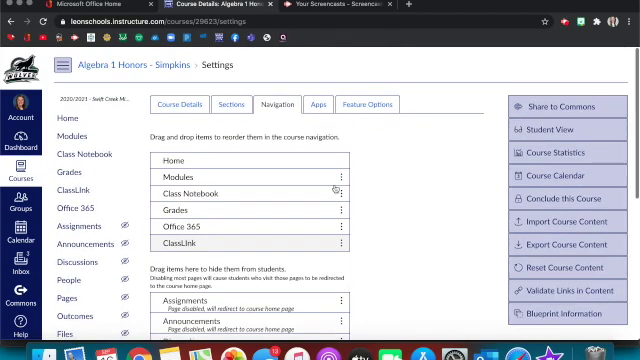
{"action": "scroll", "scroll_direction": "down", "scroll_amount": 3}
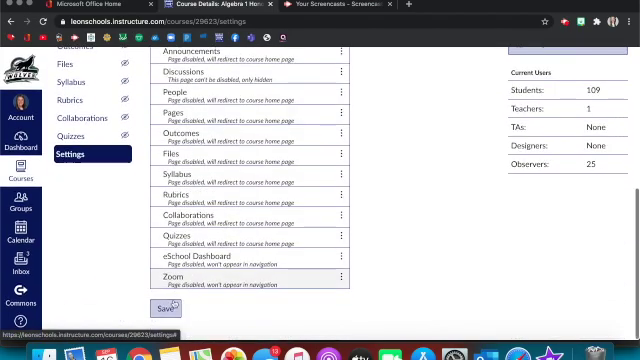
{"action": "left_click", "coordinate": [156, 307]}
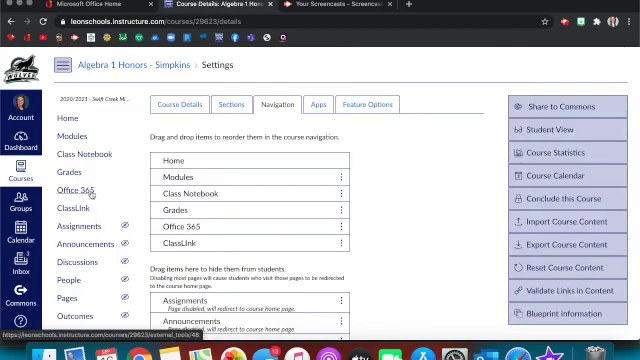
Step: Browse the course's Office 365 OneDrive files, then go back to the course Home page
{"action": "left_click", "coordinate": [73, 188]}
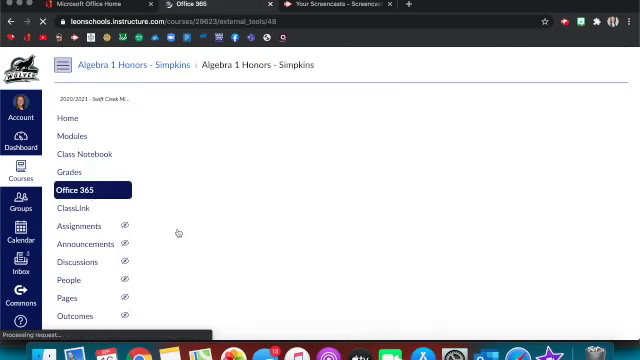
{"action": "left_click", "coordinate": [90, 190]}
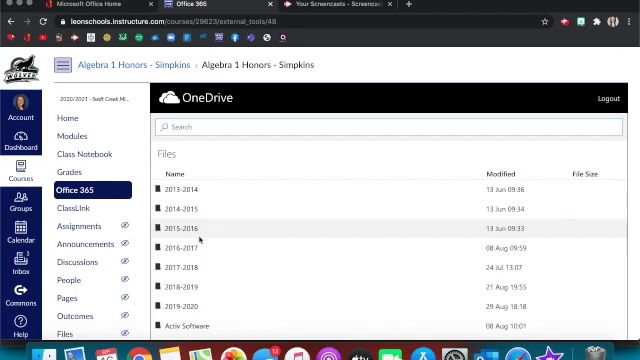
{"action": "scroll", "scroll_direction": "down", "scroll_amount": 3}
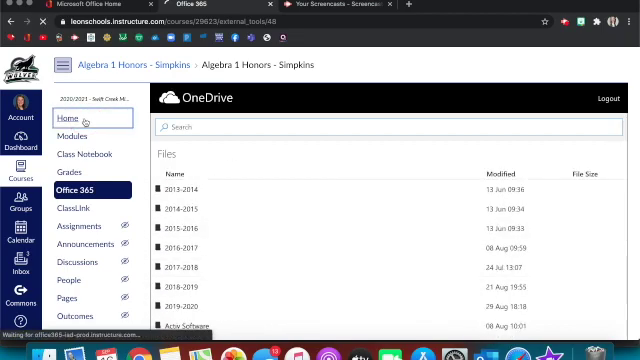
{"action": "left_click", "coordinate": [67, 117]}
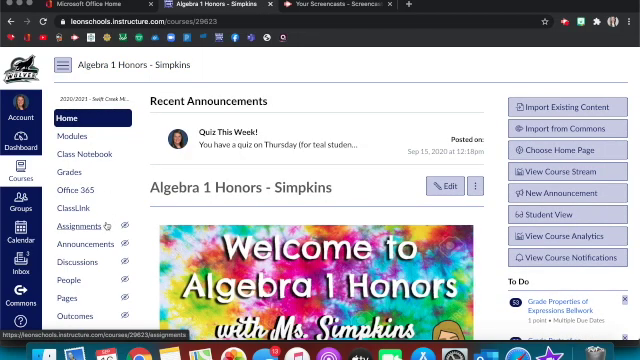
Step: Begin a 5-point assignment titled 'Test' from the Assignments page and reach its Submission Type
{"action": "left_click", "coordinate": [87, 224]}
{"action": "type", "text": "Test"}
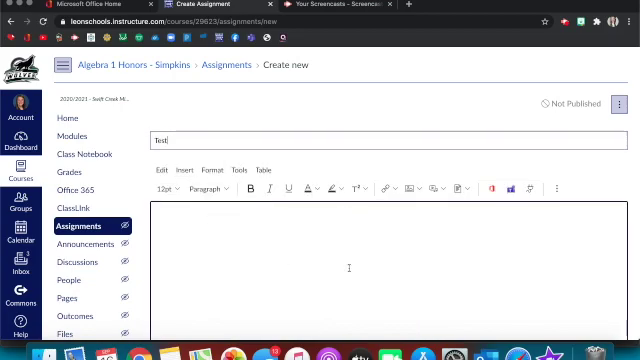
{"action": "scroll", "scroll_direction": "down", "scroll_amount": 3}
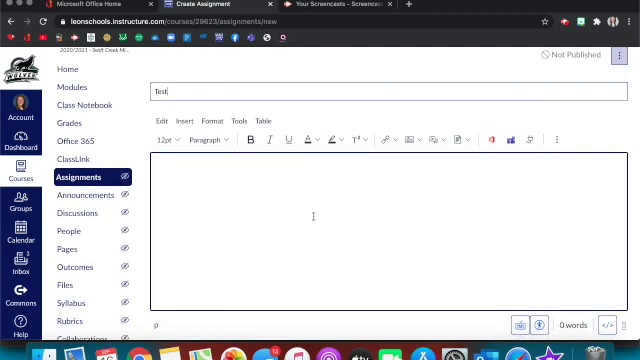
{"action": "scroll", "scroll_direction": "down", "scroll_amount": 3}
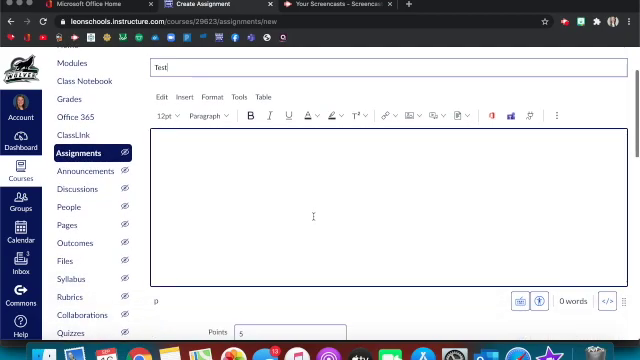
{"action": "scroll", "scroll_direction": "down", "scroll_amount": 3}
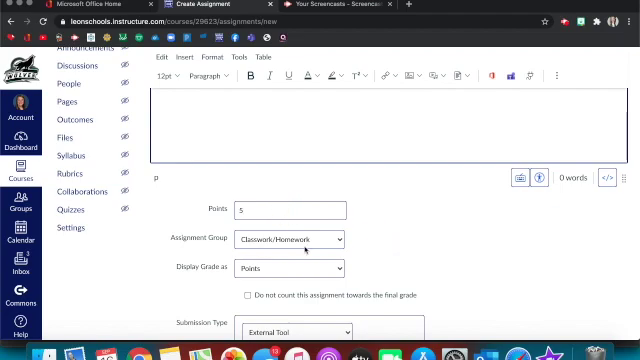
{"action": "scroll", "scroll_direction": "down", "scroll_amount": 3}
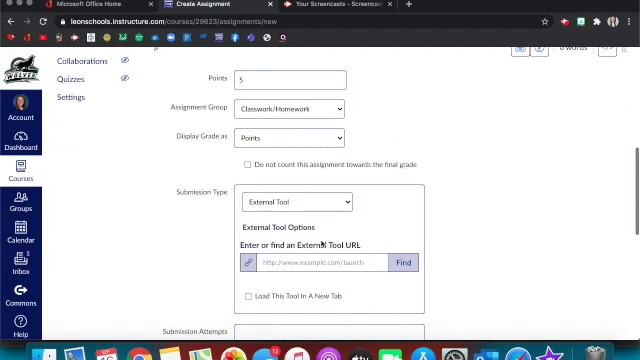
{"action": "left_click", "coordinate": [300, 202]}
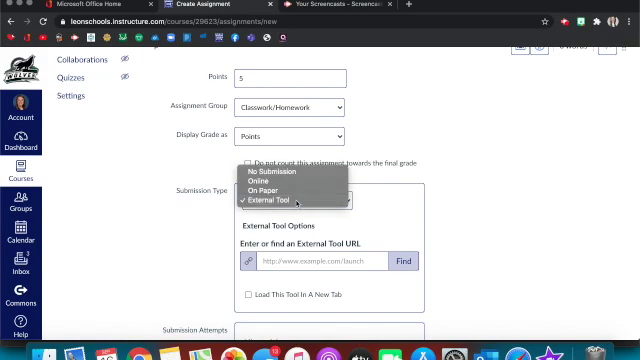
Step: Use External Tool submission and attach OneDrive file 'Factoring with Algebra Tiles Lesson.docx'
{"action": "left_click", "coordinate": [403, 260]}
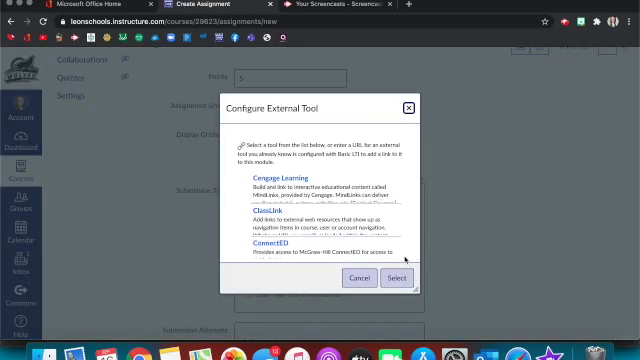
{"action": "scroll", "scroll_direction": "down", "scroll_amount": 3}
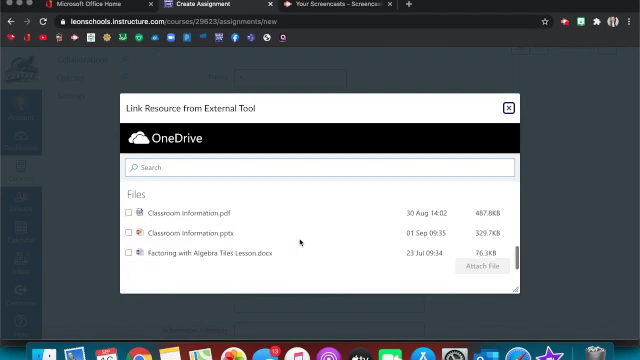
{"action": "scroll", "scroll_direction": "down", "scroll_amount": 3}
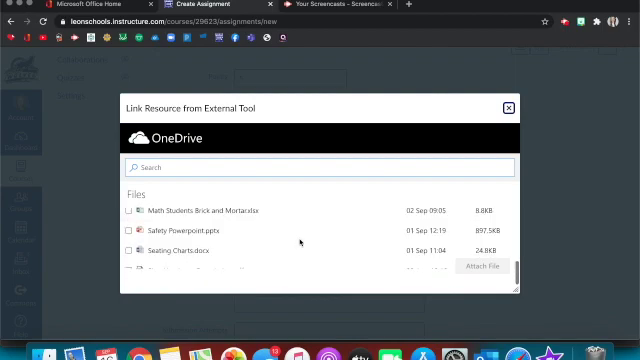
{"action": "scroll", "scroll_direction": "down", "scroll_amount": 3}
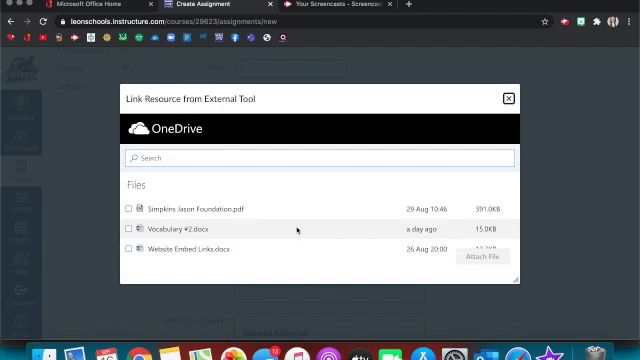
{"action": "scroll", "scroll_direction": "up", "scroll_amount": 3}
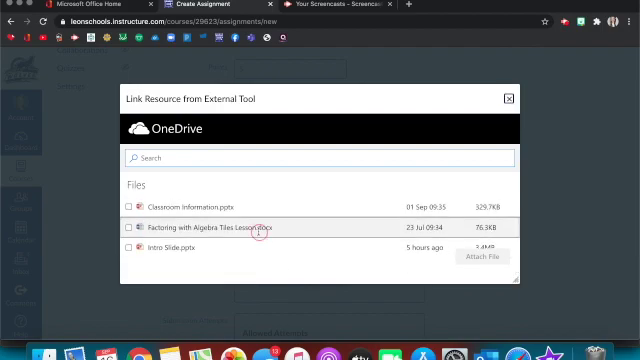
{"action": "left_click", "coordinate": [128, 228]}
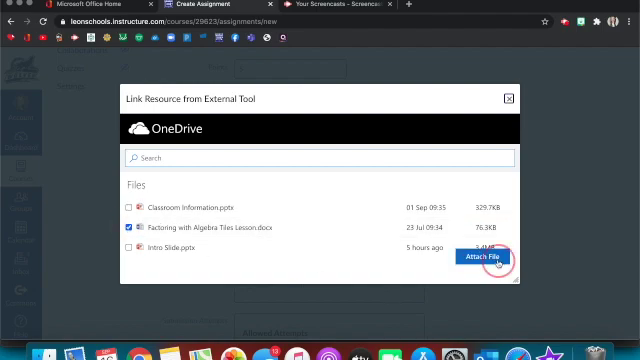
{"action": "left_click", "coordinate": [490, 259]}
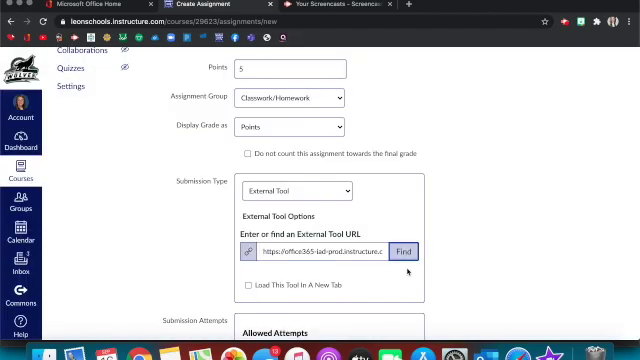
Step: Set the Test assignment due Sep 25 at 11:59 pm, then save and publish it
{"action": "scroll", "scroll_direction": "down", "scroll_amount": 3}
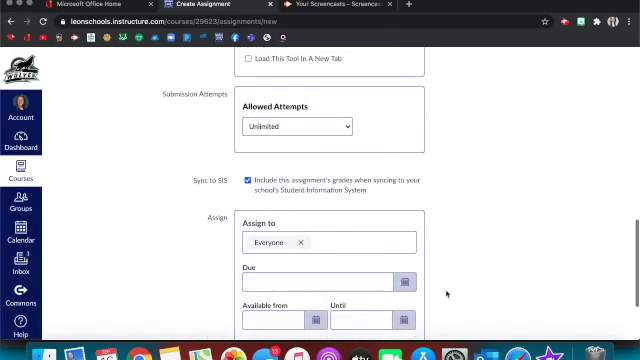
{"action": "left_click", "coordinate": [405, 284]}
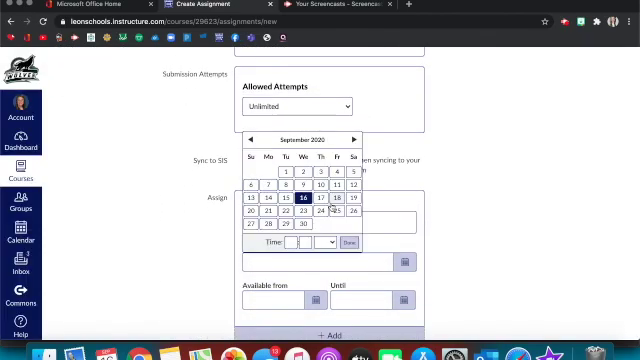
{"action": "left_click", "coordinate": [337, 211]}
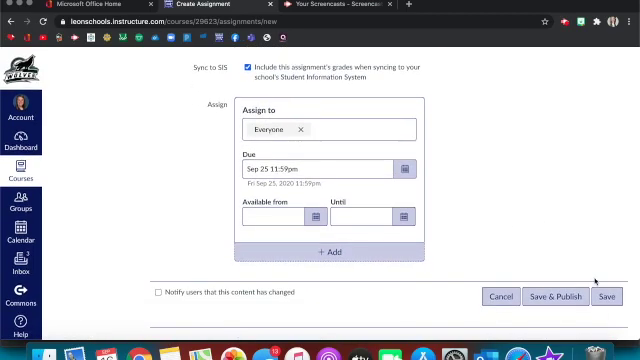
{"action": "left_click", "coordinate": [555, 297]}
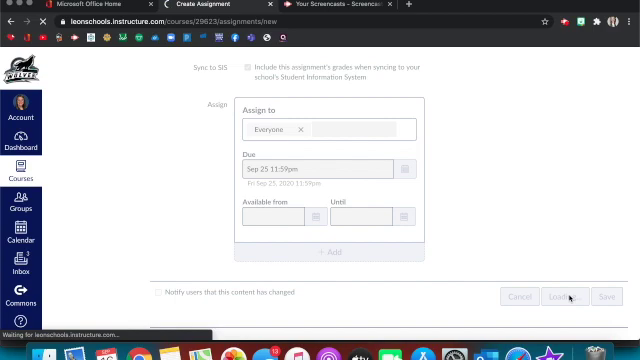
Step: View the published Test assignment's Word lesson preview, then go to course Modules
{"action": "left_click", "coordinate": [600, 295]}
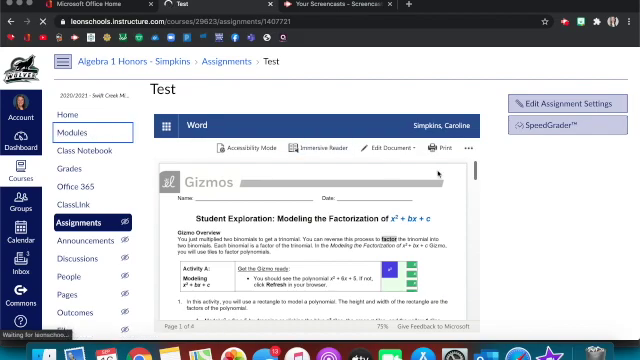
{"action": "left_click", "coordinate": [71, 131]}
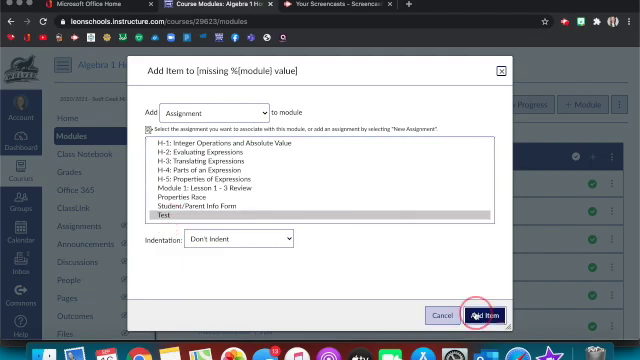
Step: Add the Test assignment as an item in a course module
{"action": "left_click", "coordinate": [477, 315]}
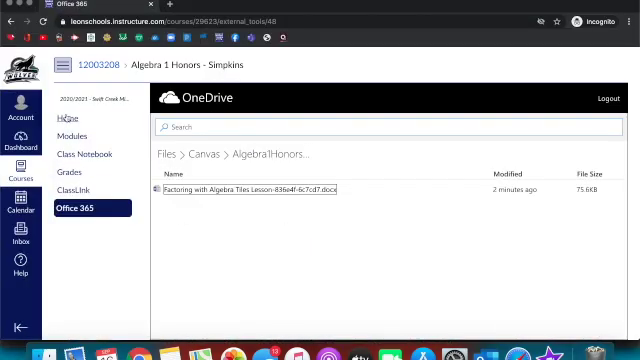
Step: Go from Home to Modules and open the Test assignment under Day 2
{"action": "left_click", "coordinate": [64, 118]}
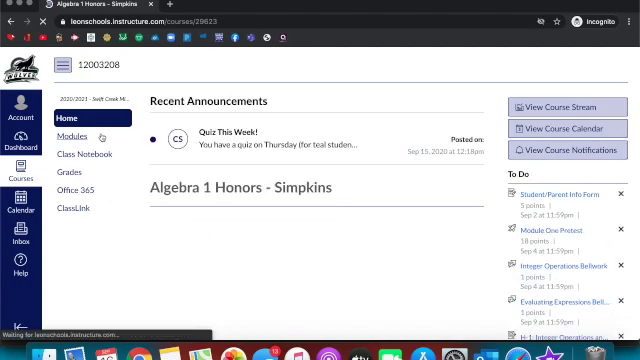
{"action": "left_click", "coordinate": [61, 130]}
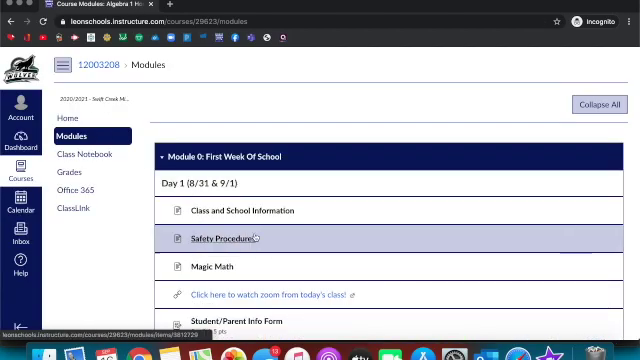
{"action": "scroll", "scroll_direction": "down", "scroll_amount": 3}
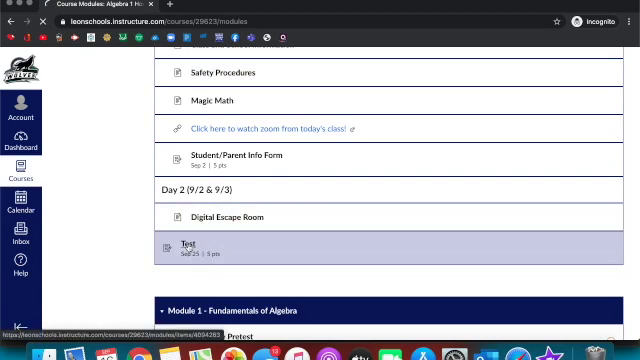
{"action": "left_click", "coordinate": [186, 241]}
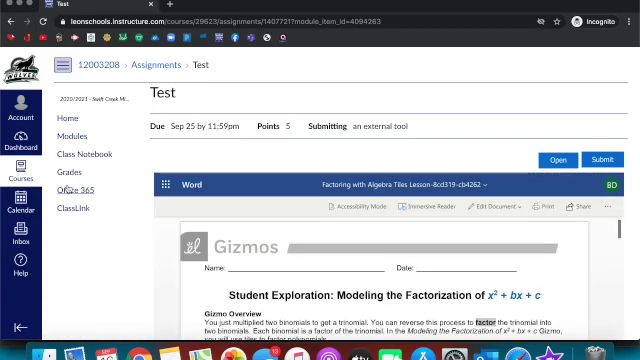
Step: Choose Edit Document > Edit to edit the embedded Word lesson in the browser
{"action": "scroll", "scroll_direction": "down", "scroll_amount": 3}
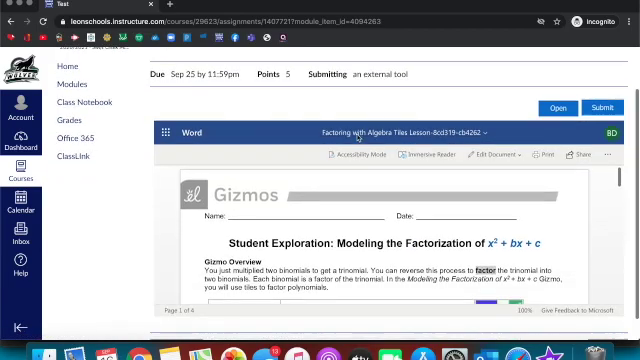
{"action": "scroll", "scroll_direction": "down", "scroll_amount": 3}
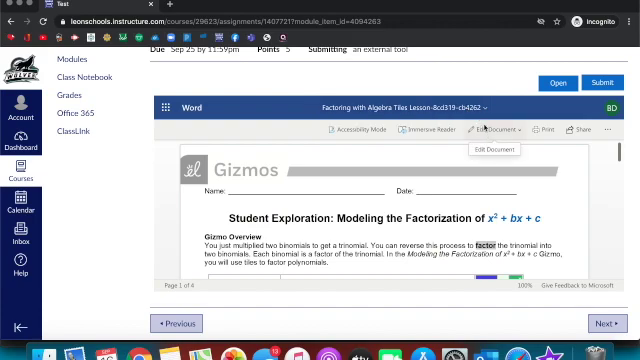
{"action": "left_click", "coordinate": [485, 131]}
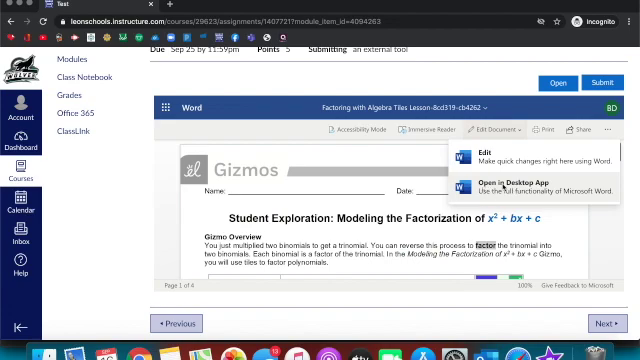
{"action": "left_click", "coordinate": [494, 185]}
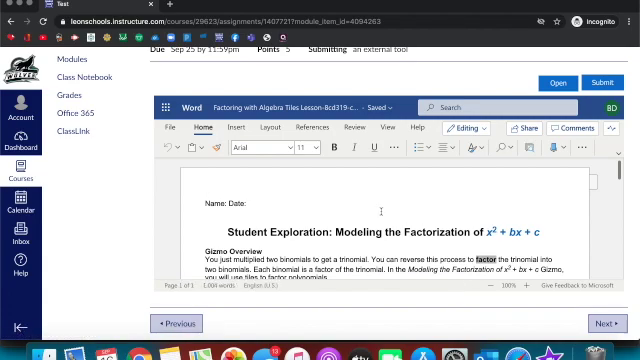
Step: Type 'My answer is 7' beneath question 1 of the Word lesson
{"action": "scroll", "scroll_direction": "down", "scroll_amount": 3}
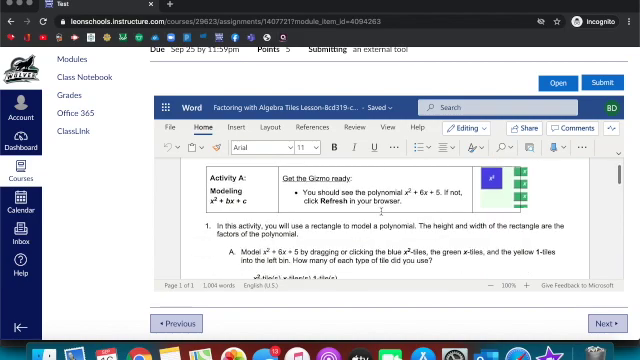
{"action": "scroll", "scroll_direction": "down", "scroll_amount": 3}
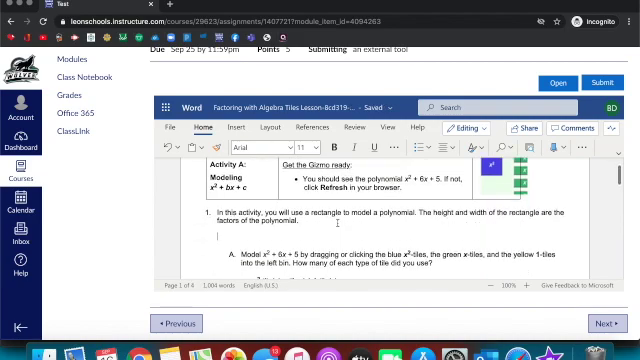
{"action": "type", "text": "My answer is 7"}
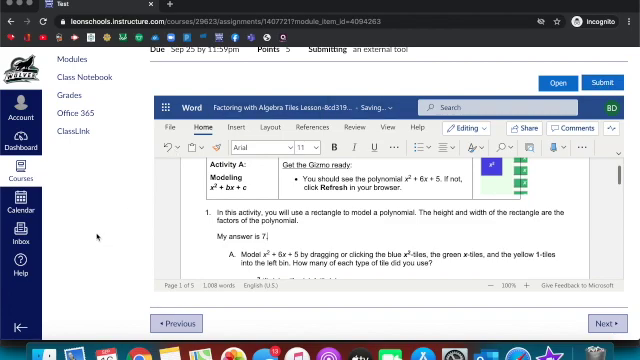
{"action": "scroll", "scroll_direction": "up", "scroll_amount": 3}
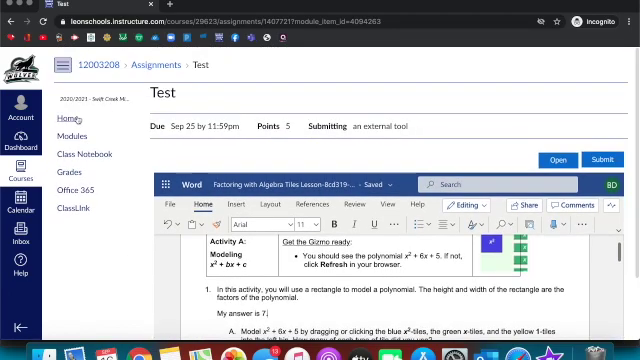
Step: From Modules, reopen the Test assignment, review the saved answer, and submit it
{"action": "left_click", "coordinate": [72, 135]}
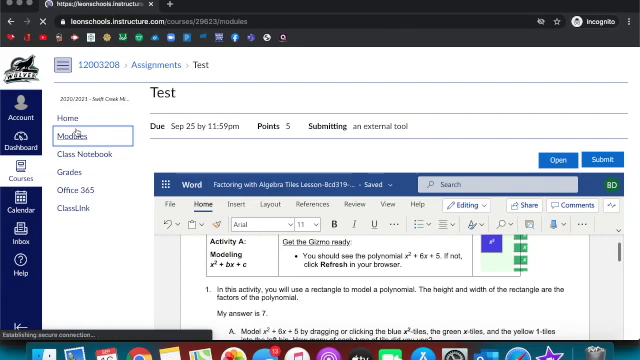
{"action": "left_click", "coordinate": [67, 133]}
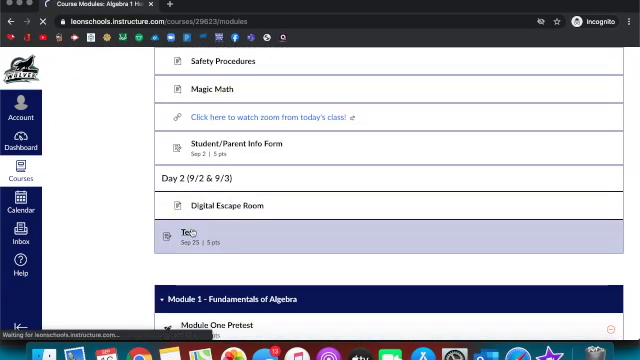
{"action": "left_click", "coordinate": [186, 240]}
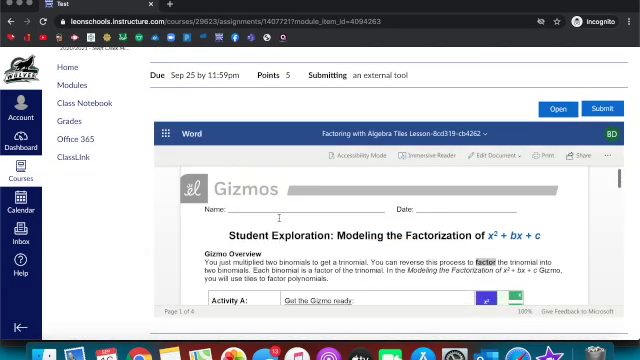
{"action": "scroll", "scroll_direction": "down", "scroll_amount": 3}
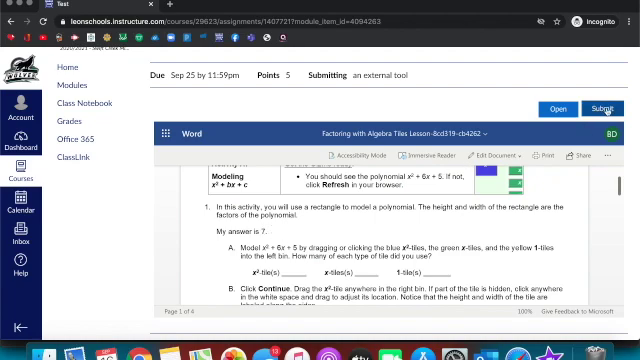
{"action": "left_click", "coordinate": [604, 108]}
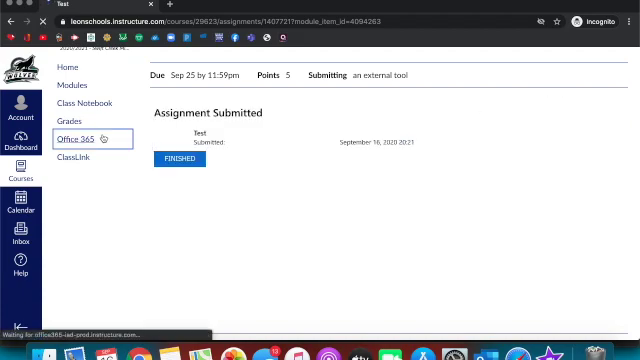
Step: Browse Office 365 files to Canvas > Algebra1Honors-Simpkins and open the newer Factoring with Algebra Tiles copy
{"action": "left_click", "coordinate": [79, 137]}
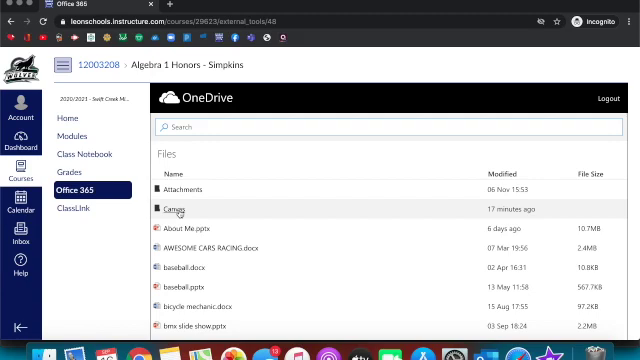
{"action": "left_click", "coordinate": [172, 210]}
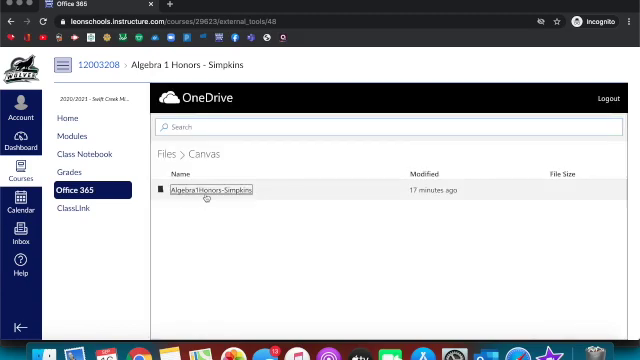
{"action": "double_click", "coordinate": [206, 190]}
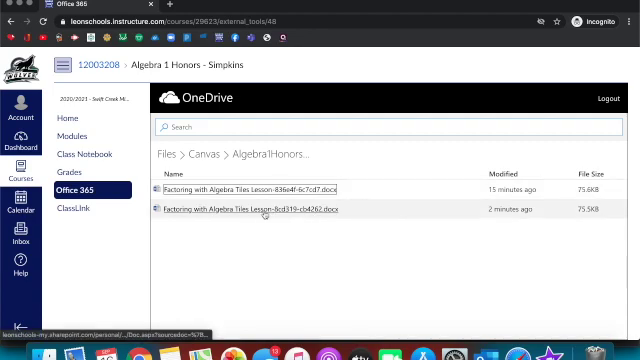
{"action": "left_click", "coordinate": [266, 211]}
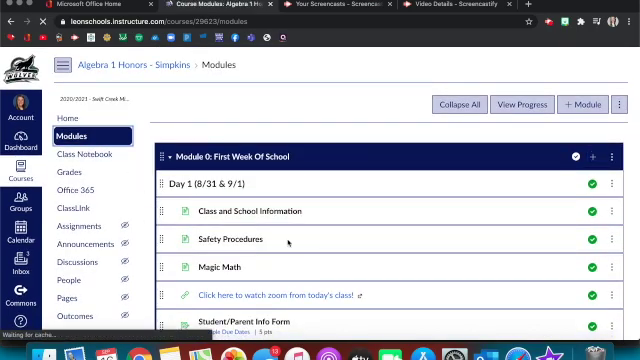
Step: Scroll down the course Modules to Day 2 and open the Test assignment
{"action": "scroll", "scroll_direction": "down", "scroll_amount": 3}
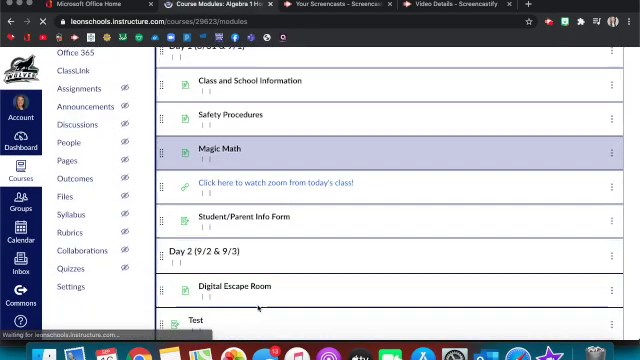
{"action": "scroll", "scroll_direction": "down", "scroll_amount": 3}
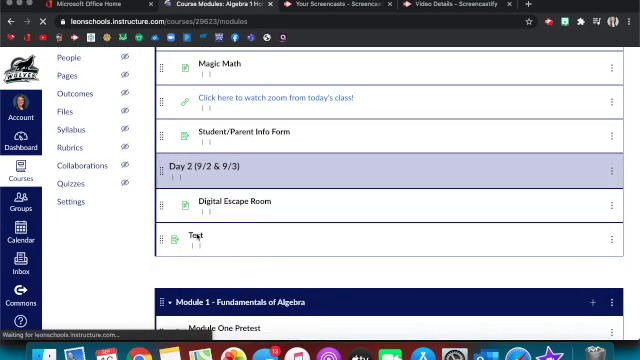
{"action": "scroll", "scroll_direction": "down", "scroll_amount": 3}
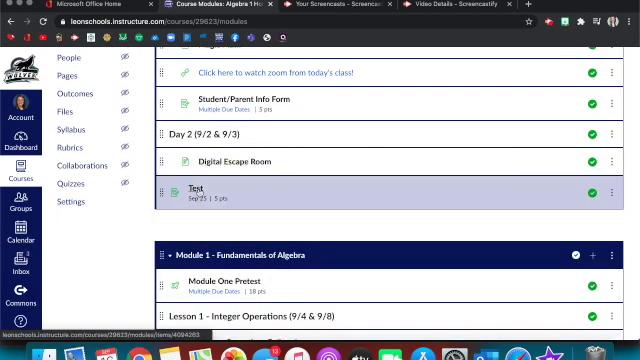
{"action": "left_click", "coordinate": [197, 191]}
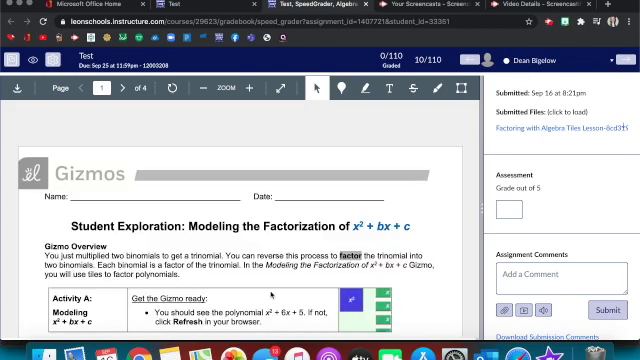
Step: Scroll through the student's submitted Factoring lesson document in SpeedGrader
{"action": "scroll", "scroll_direction": "down", "scroll_amount": 3}
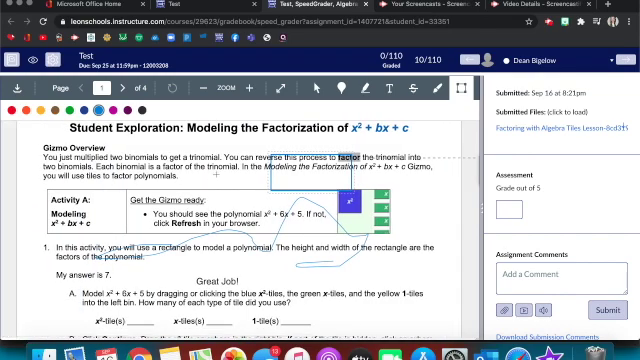
{"action": "scroll", "scroll_direction": "down", "scroll_amount": 3}
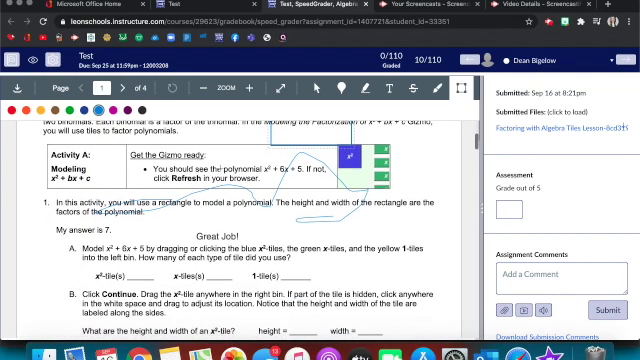
{"action": "scroll", "scroll_direction": "up", "scroll_amount": 3}
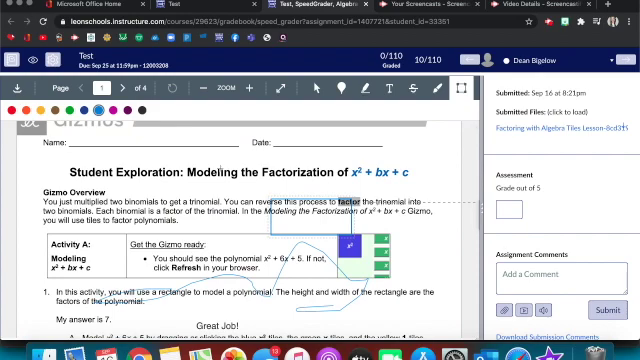